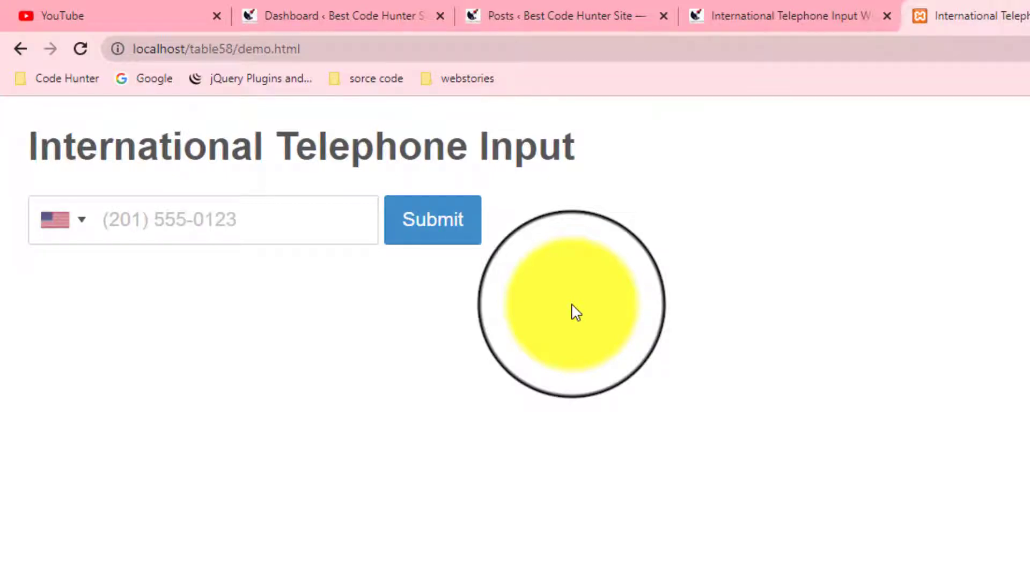
{"action": "mouse_move", "coordinate": [496, 312]}
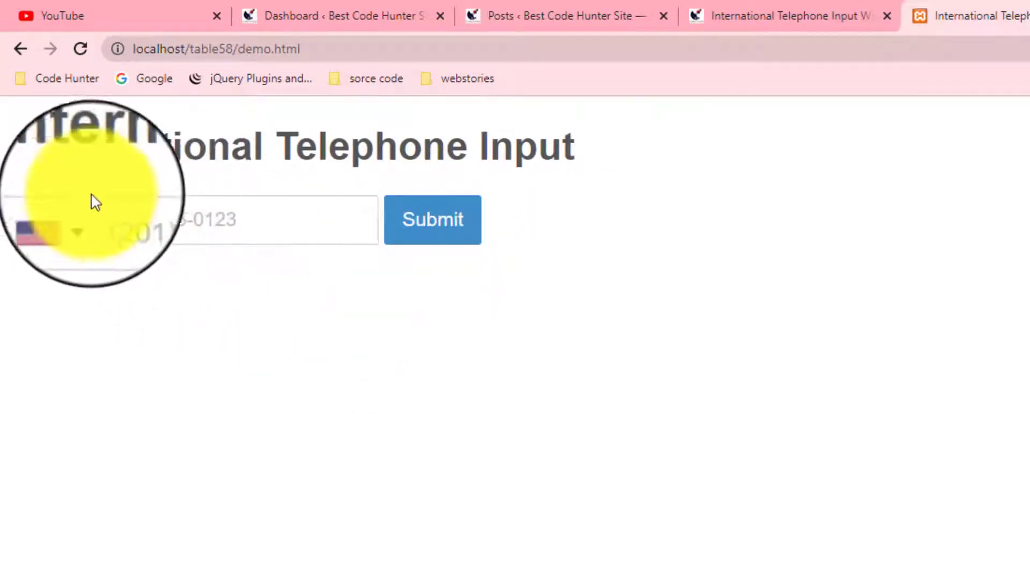
- Open the phone field's country flag list and scroll toward Argentina
{"action": "left_click", "coordinate": [51, 233]}
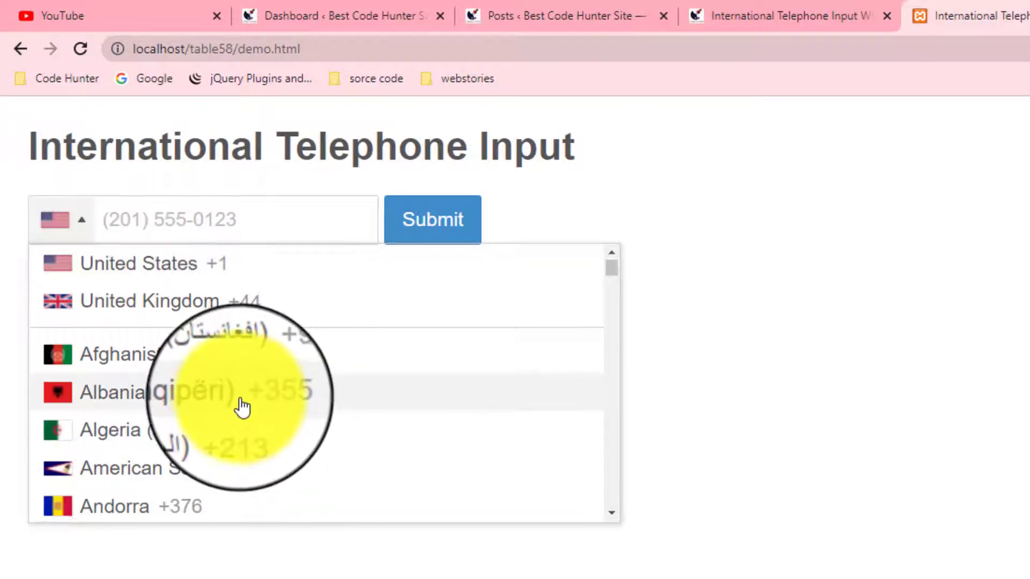
{"action": "scroll", "scroll_direction": "down", "scroll_amount": 3}
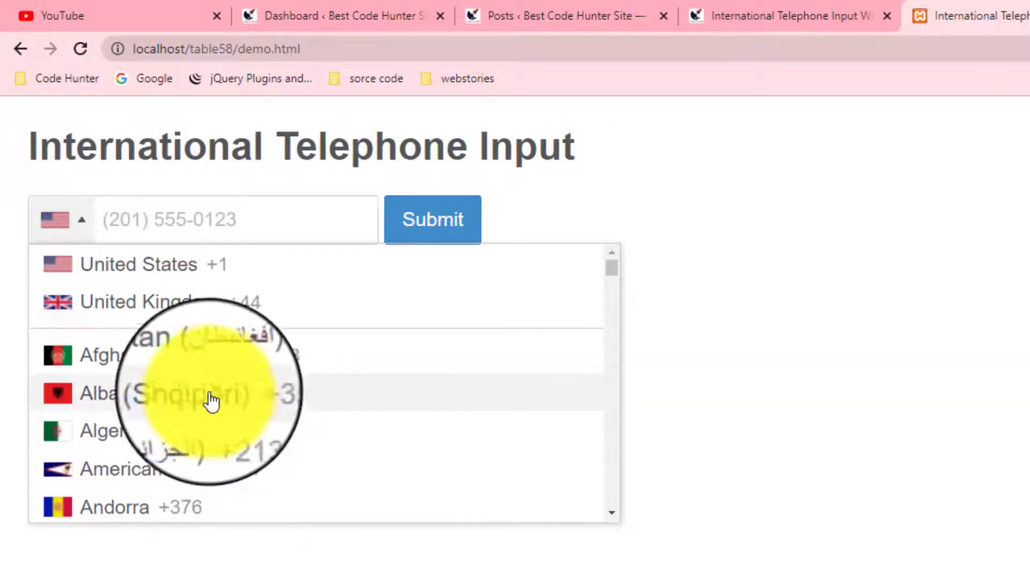
{"action": "mouse_move", "coordinate": [138, 369]}
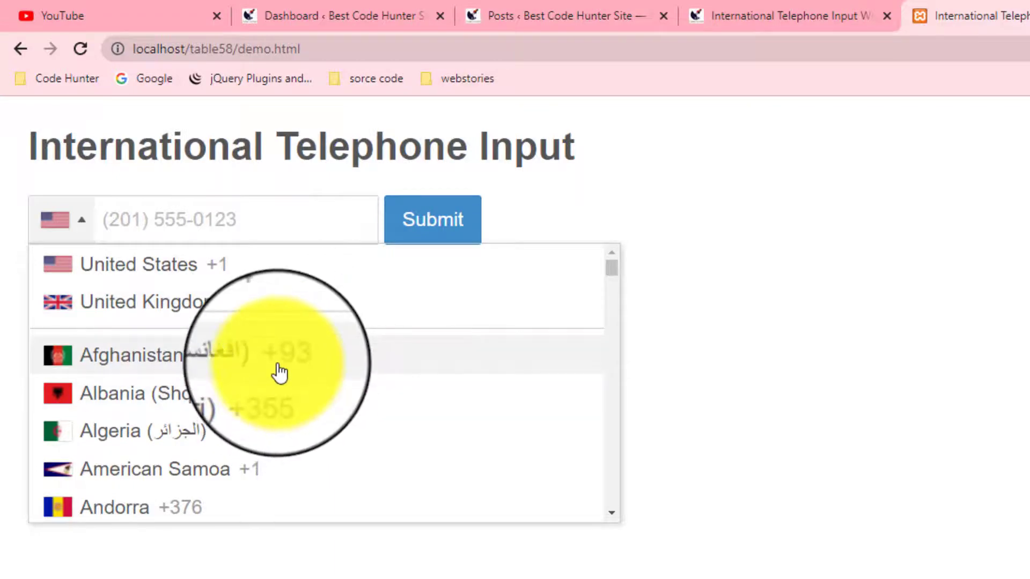
{"action": "mouse_move", "coordinate": [189, 387]}
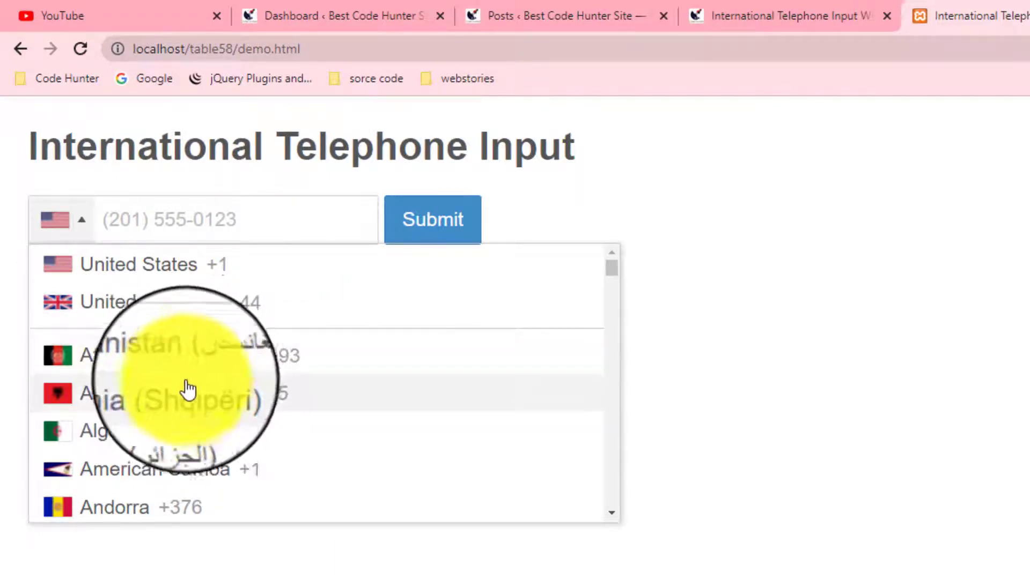
{"action": "mouse_move", "coordinate": [138, 385]}
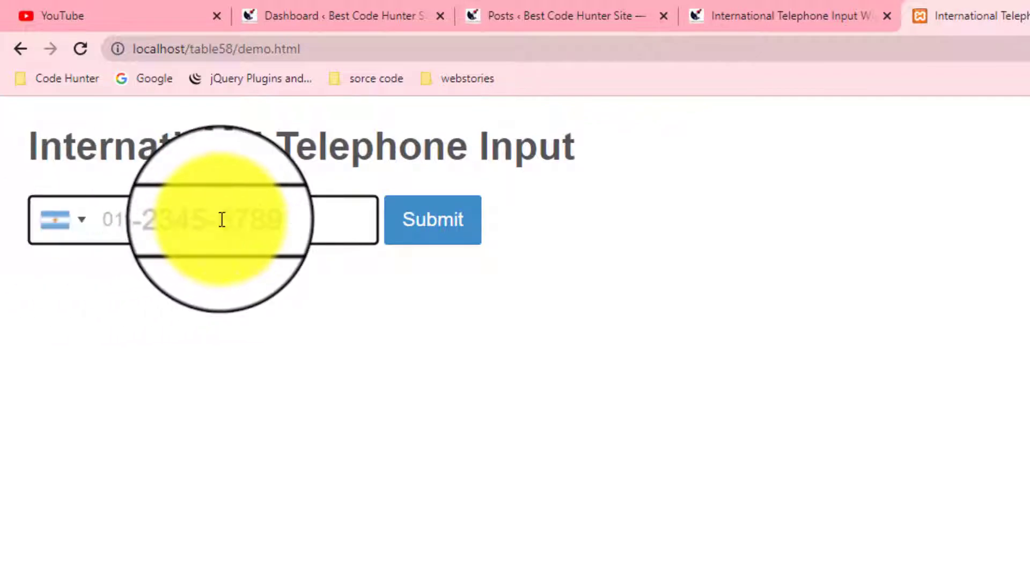
- Reopen the country list and scroll down to the Japan–Kosovo entries
{"action": "left_click", "coordinate": [59, 220]}
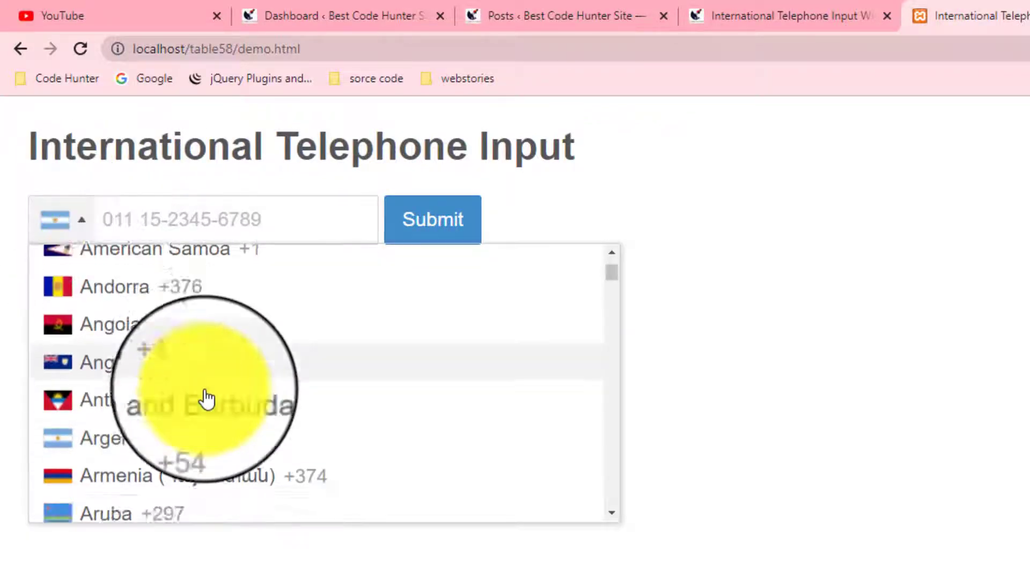
{"action": "scroll", "scroll_direction": "down", "scroll_amount": 3}
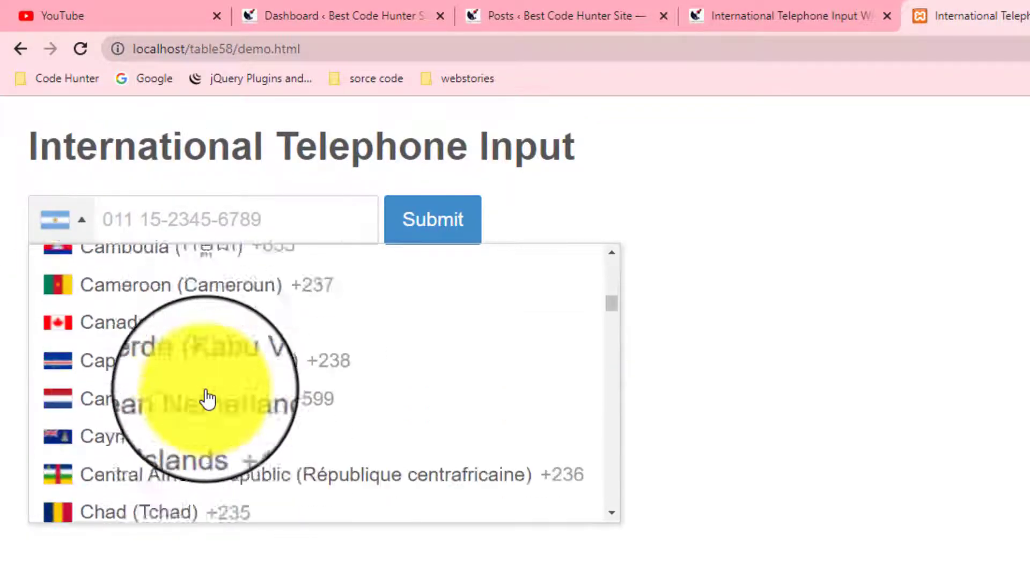
{"action": "scroll", "scroll_direction": "down", "scroll_amount": 3}
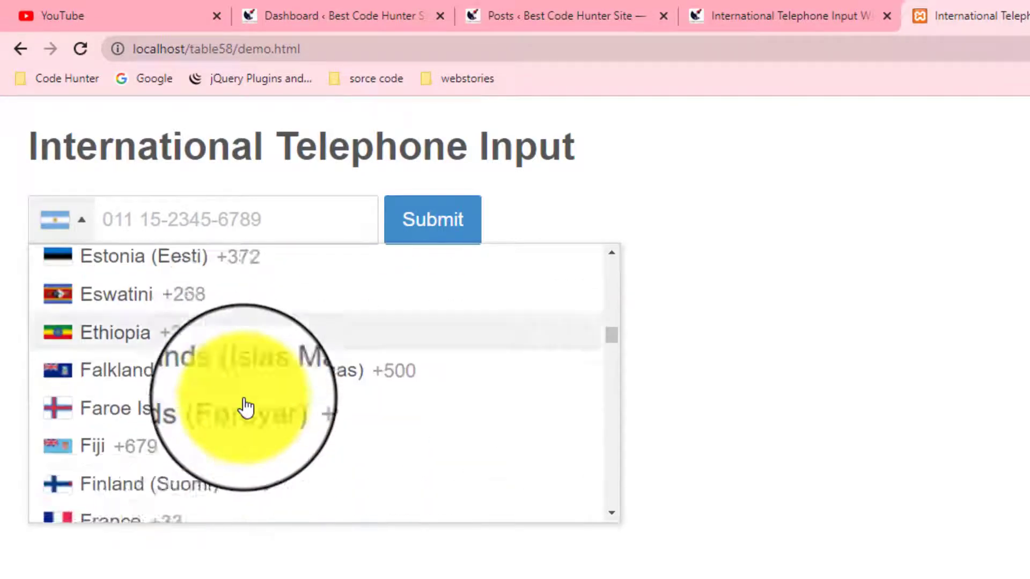
{"action": "scroll", "scroll_direction": "down", "scroll_amount": 3}
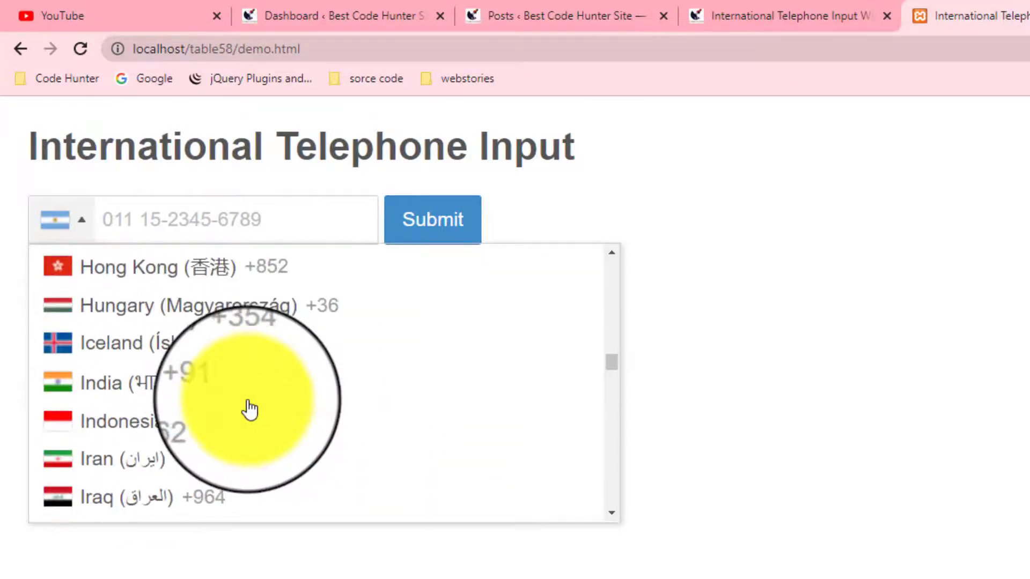
{"action": "scroll", "scroll_direction": "down", "scroll_amount": 3}
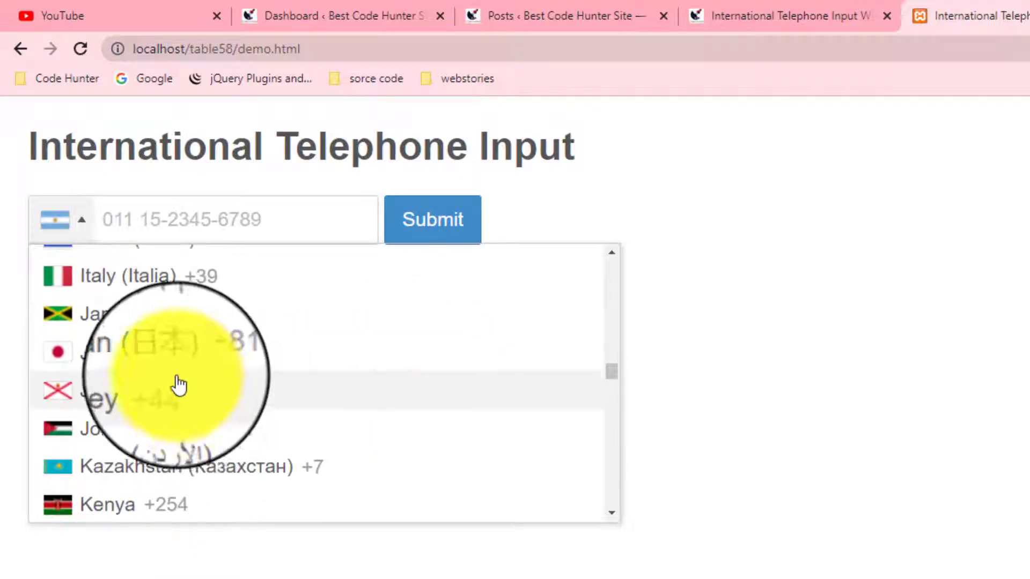
{"action": "scroll", "scroll_direction": "down", "scroll_amount": 3}
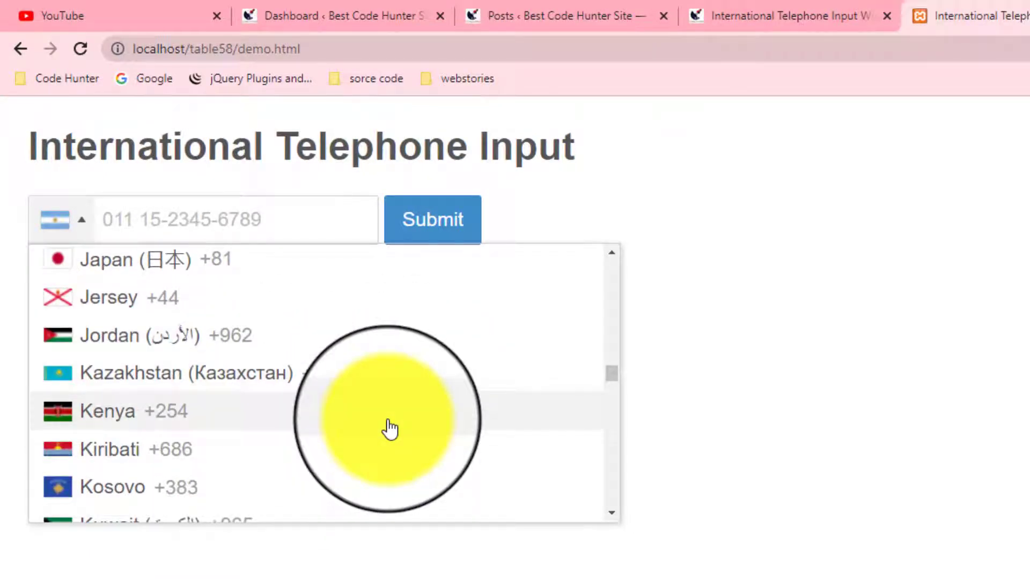
{"action": "mouse_move", "coordinate": [358, 374]}
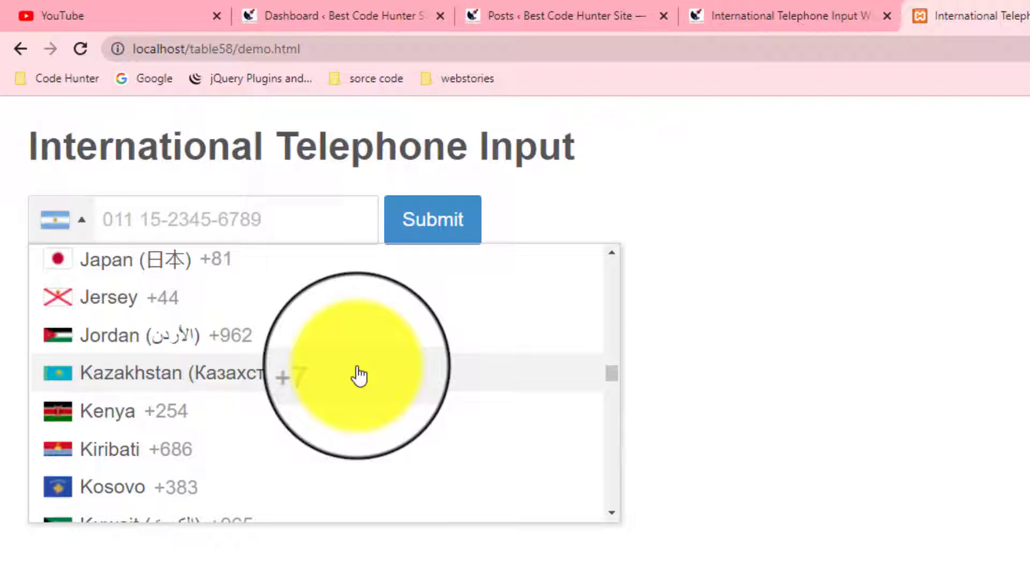
{"action": "mouse_move", "coordinate": [867, 297]}
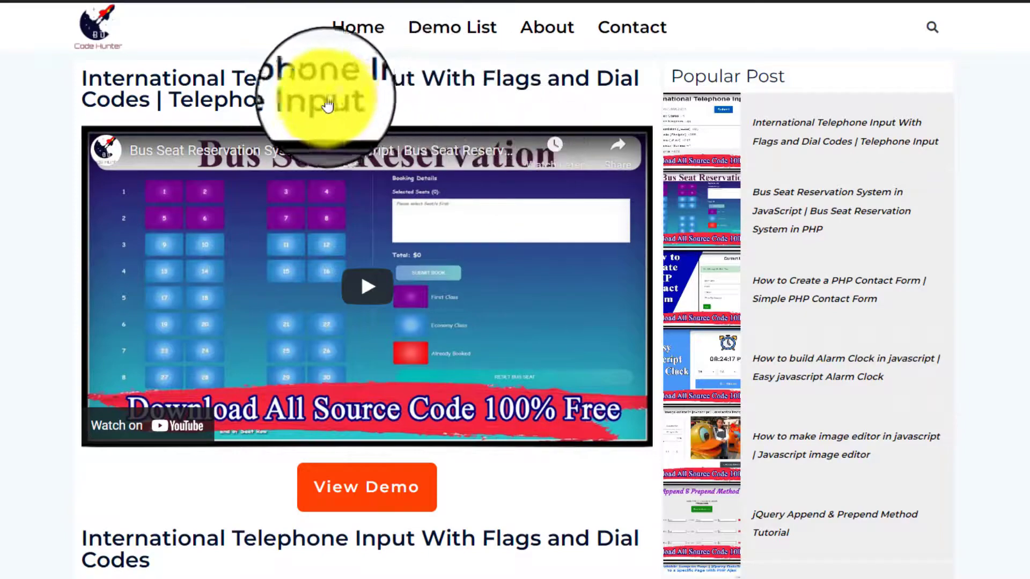
- Scroll the Code Hunter article to the installation steps and Get Source Code links
{"action": "scroll", "scroll_direction": "down", "scroll_amount": 3}
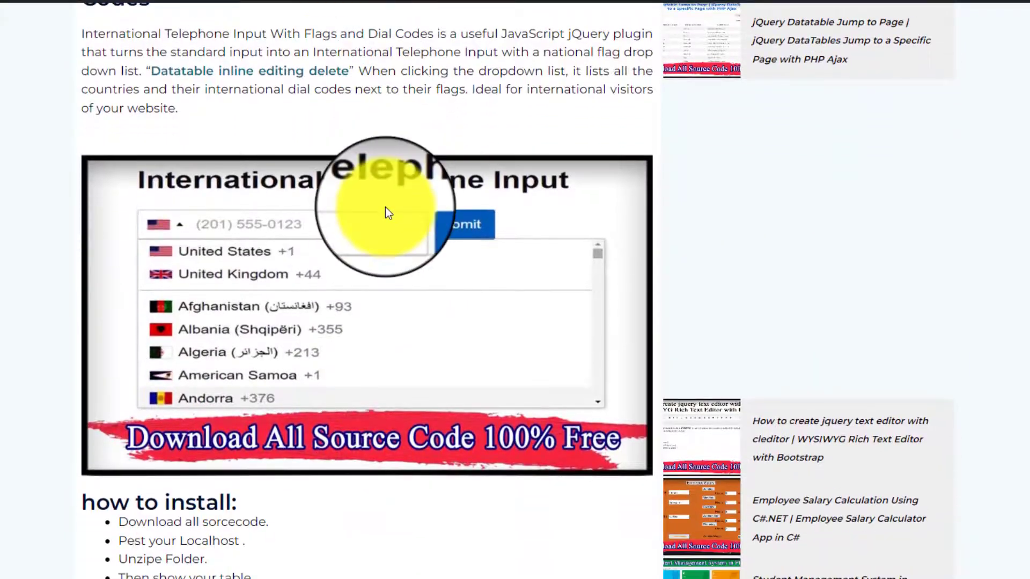
{"action": "scroll", "scroll_direction": "down", "scroll_amount": 3}
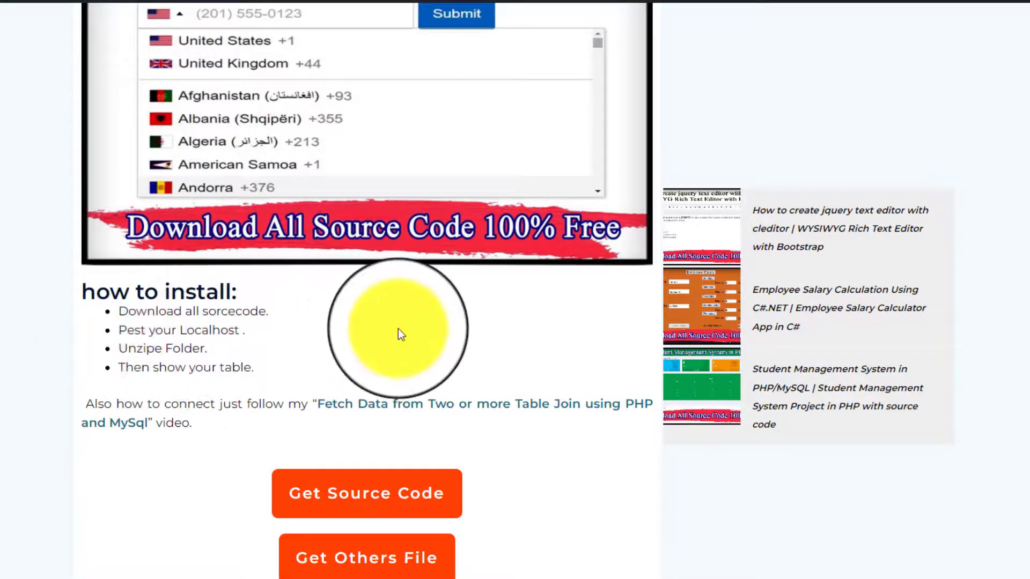
{"action": "scroll", "scroll_direction": "down", "scroll_amount": 3}
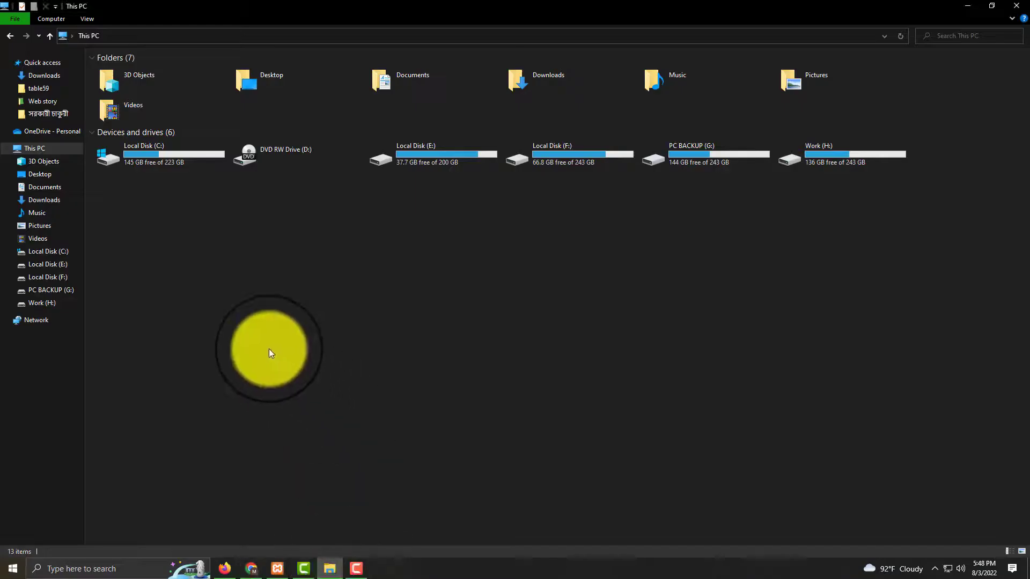
- Navigate File Explorer through Local Disk (C:), xampp and htdocs
{"action": "double_click", "coordinate": [143, 154]}
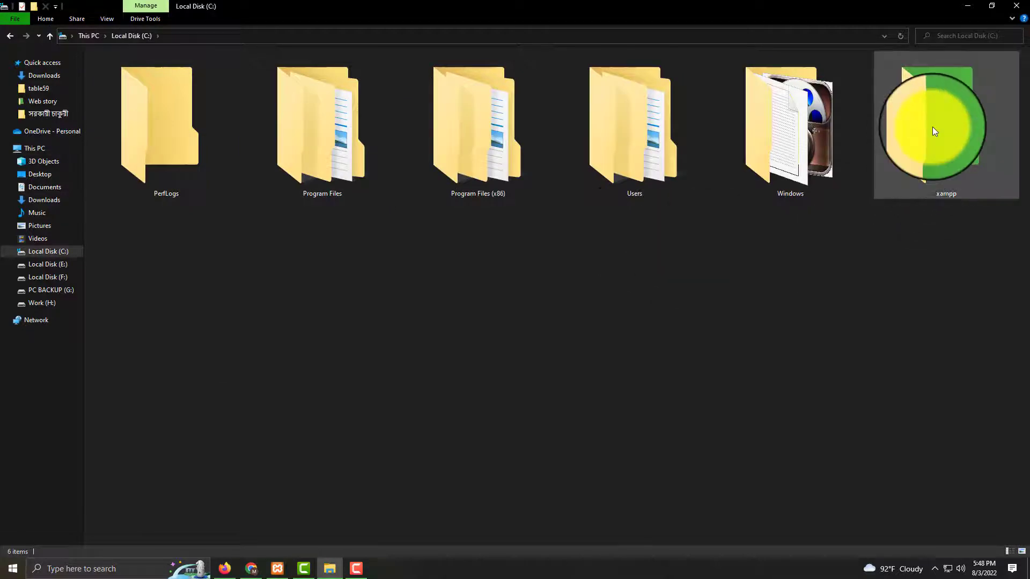
{"action": "double_click", "coordinate": [935, 128]}
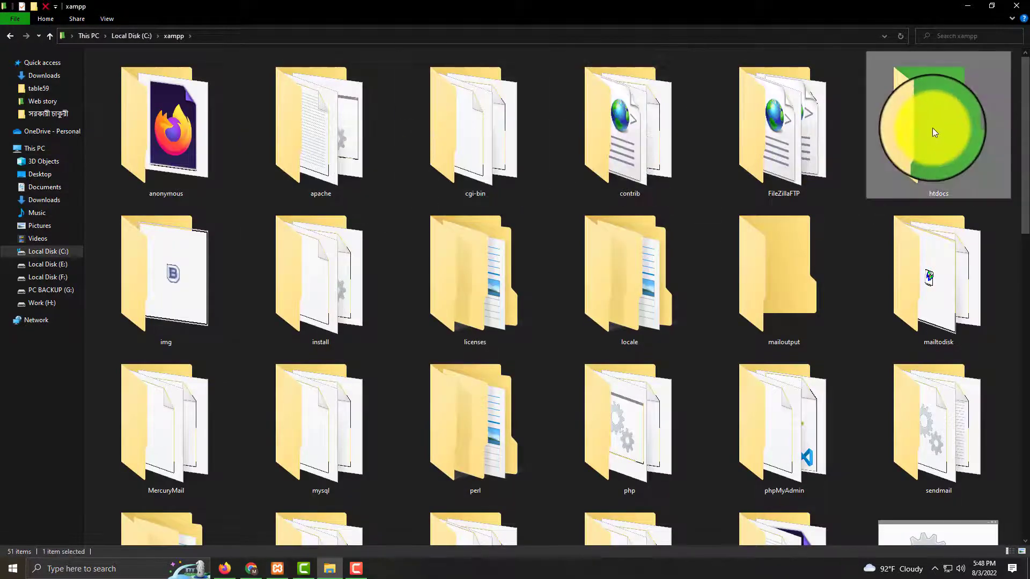
{"action": "double_click", "coordinate": [937, 126]}
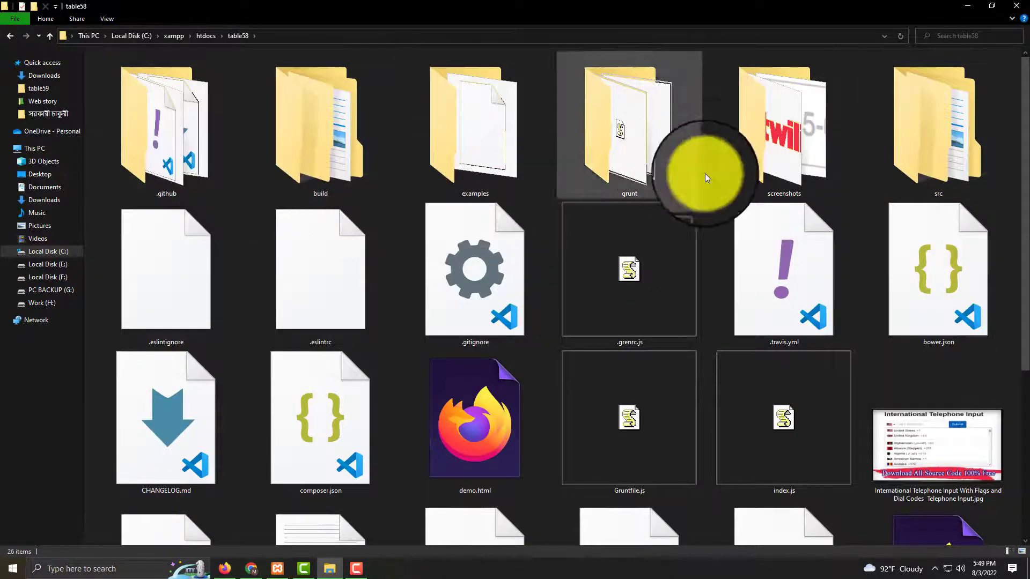
- Select the 'table58 others file.zip' archive in table58 and scroll back to the top
{"action": "scroll", "scroll_direction": "down", "scroll_amount": 3}
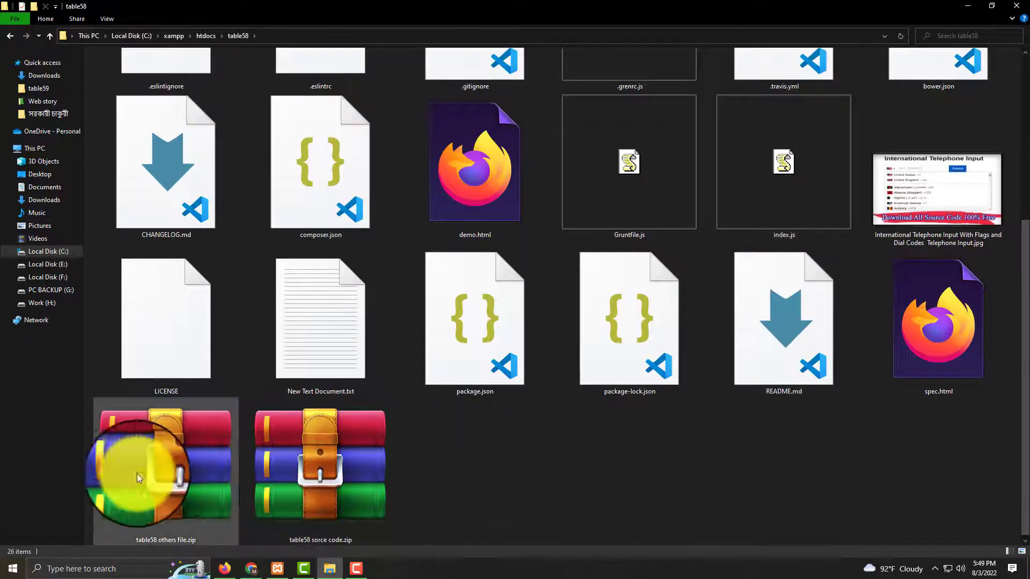
{"action": "left_click", "coordinate": [320, 466]}
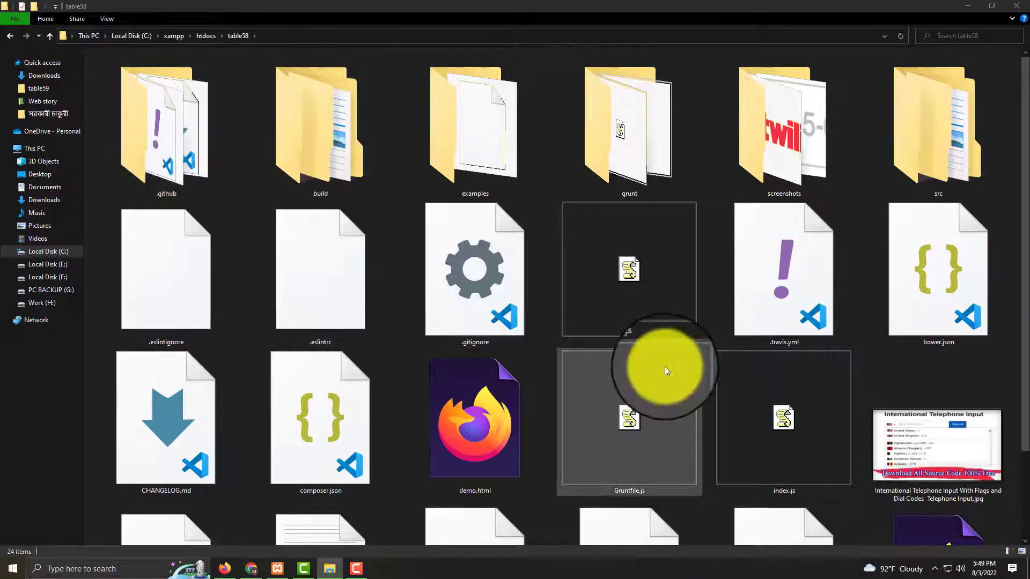
{"action": "scroll", "scroll_direction": "down", "scroll_amount": 3}
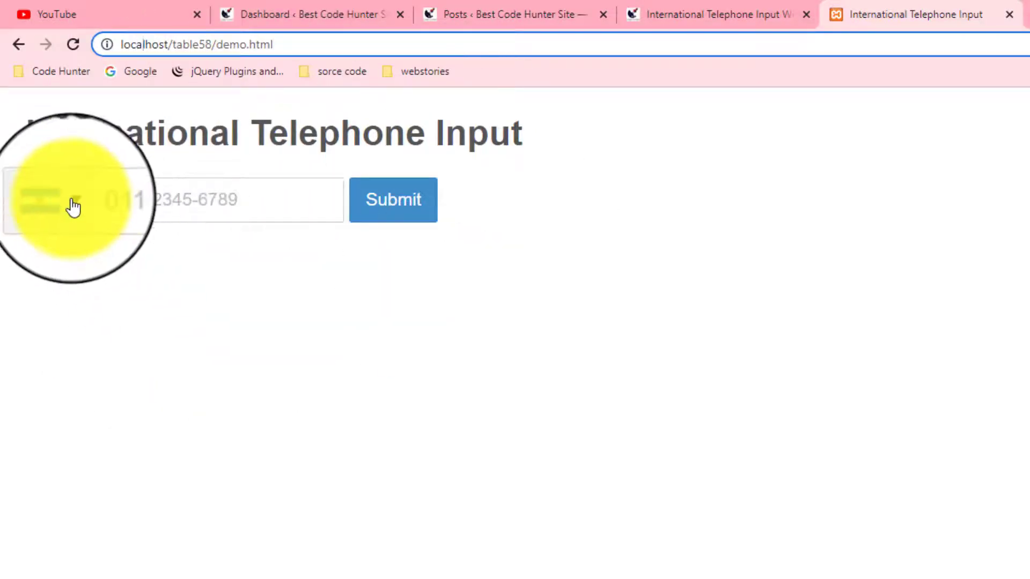
- Reopen the demo's country list and scroll to the Bermuda–British Indian Ocean Territory entries
{"action": "left_click", "coordinate": [50, 200]}
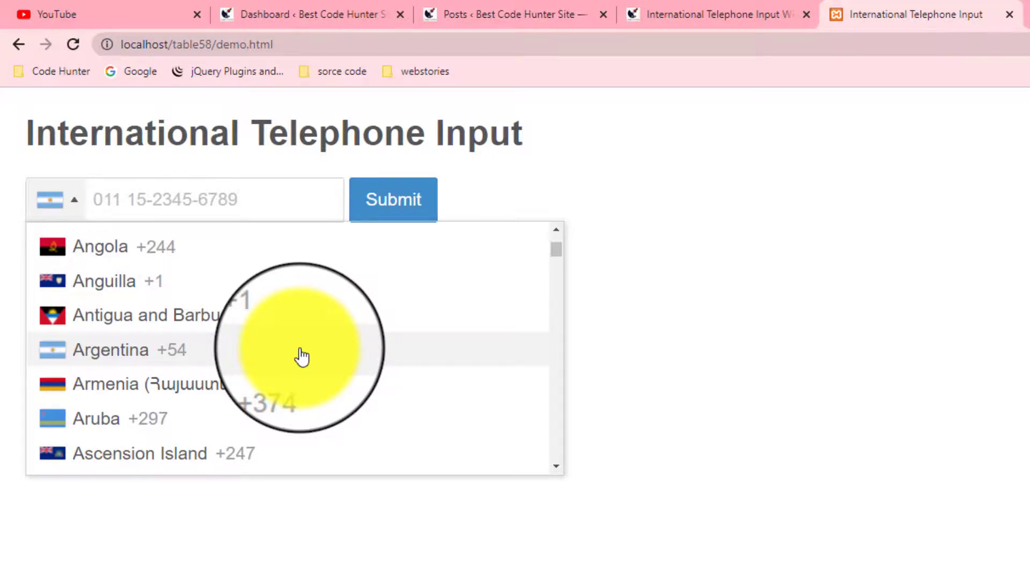
{"action": "mouse_move", "coordinate": [242, 316]}
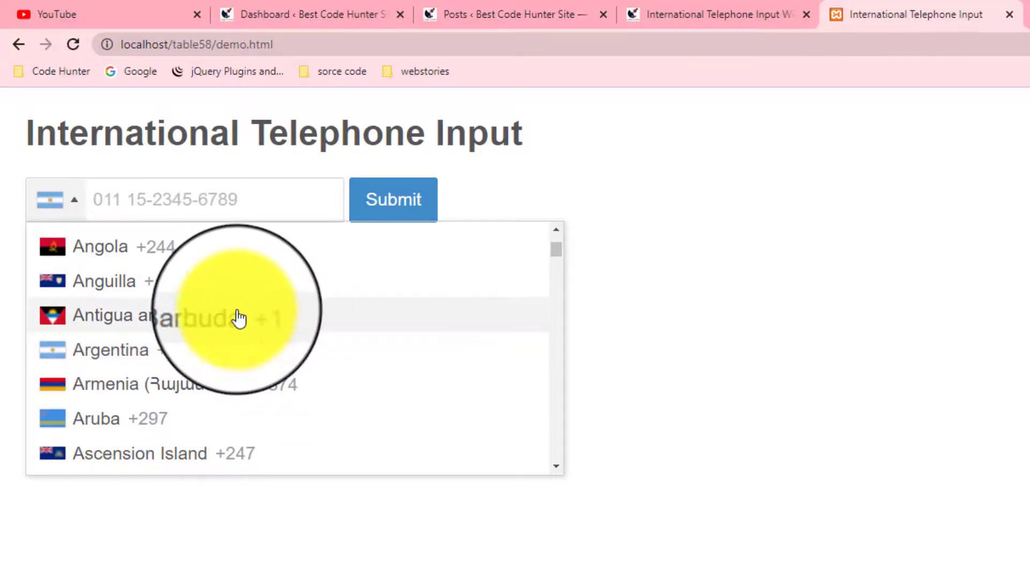
{"action": "mouse_move", "coordinate": [297, 347]}
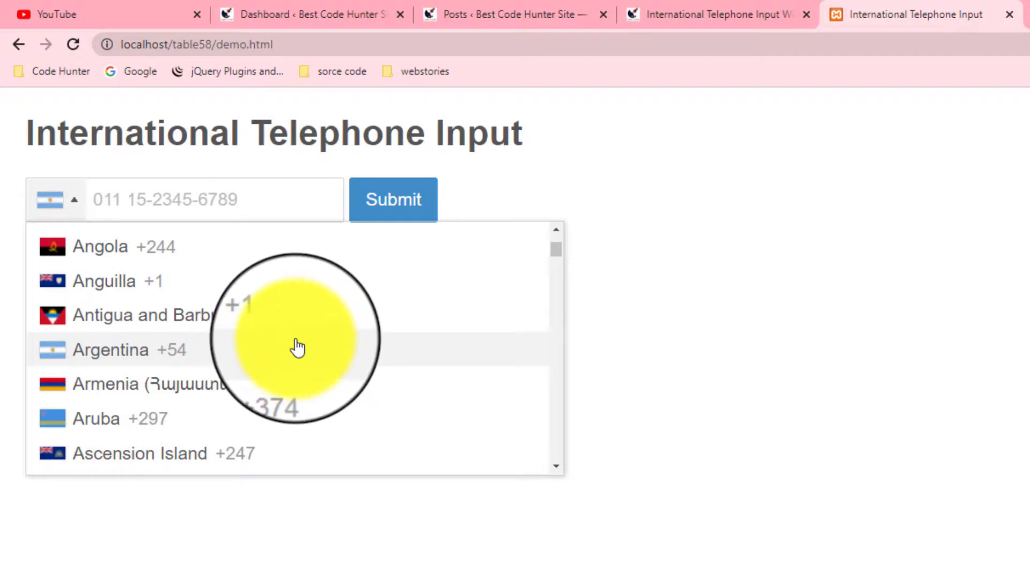
{"action": "scroll", "scroll_direction": "down", "scroll_amount": 3}
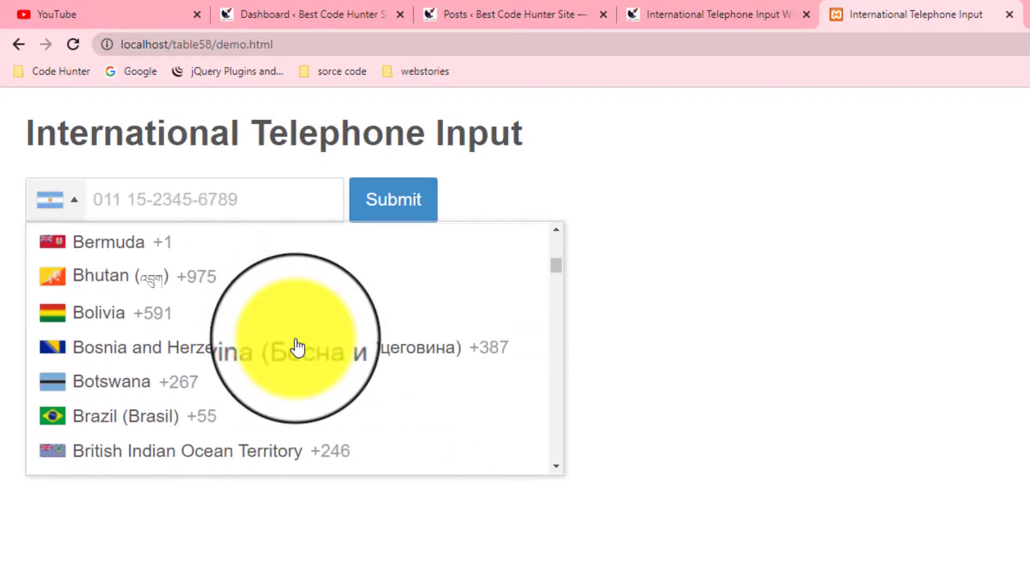